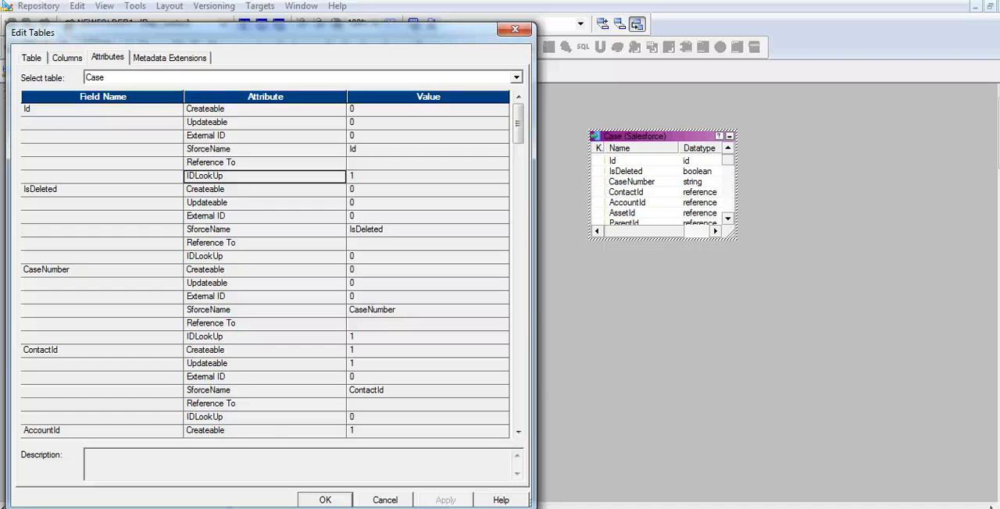
mouse_move(270, 432)
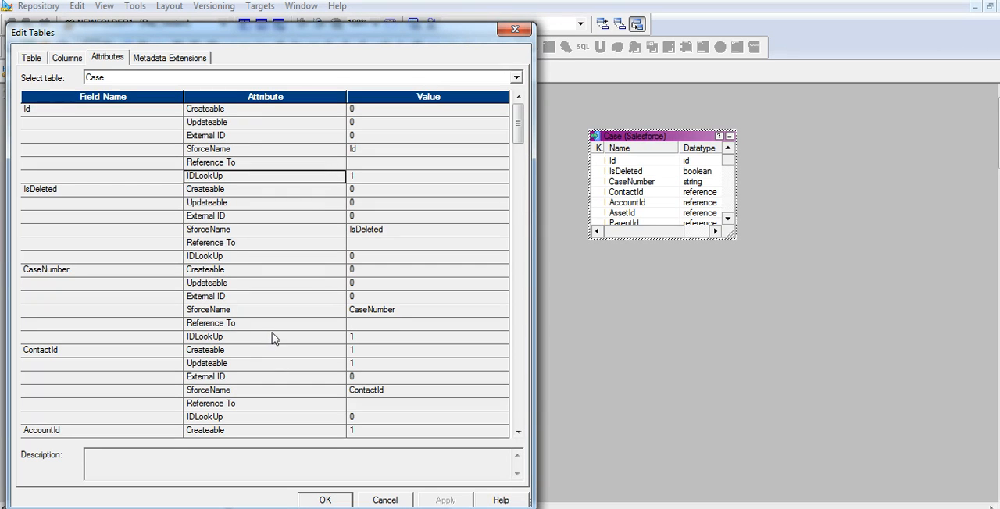
Inspect the Case target's field attributes for CaseNumber, Id and SuppliedName.
click(265, 337)
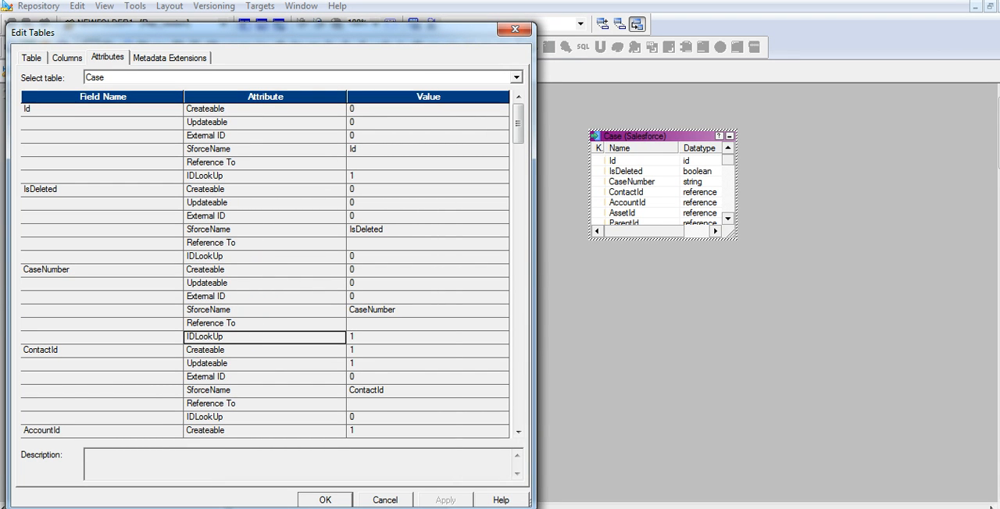
click(101, 109)
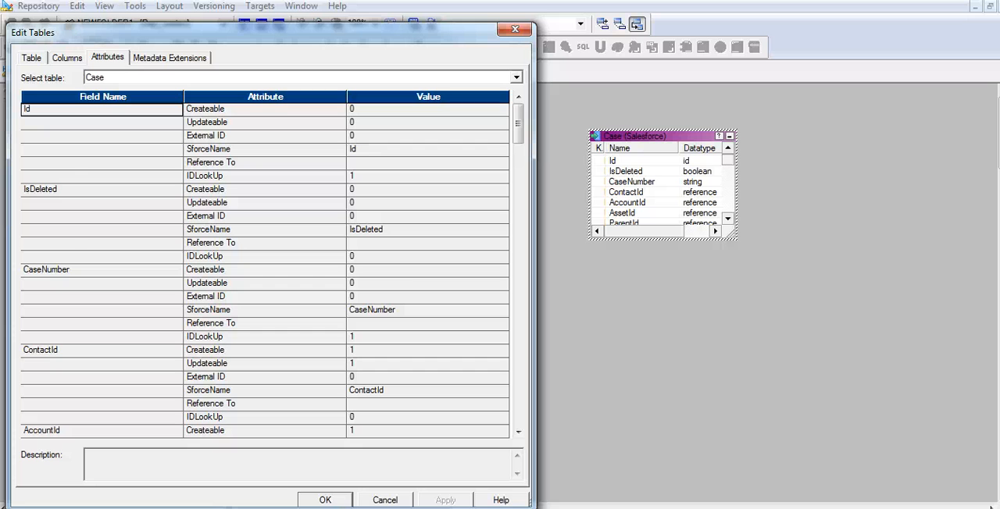
scroll(down, 3)
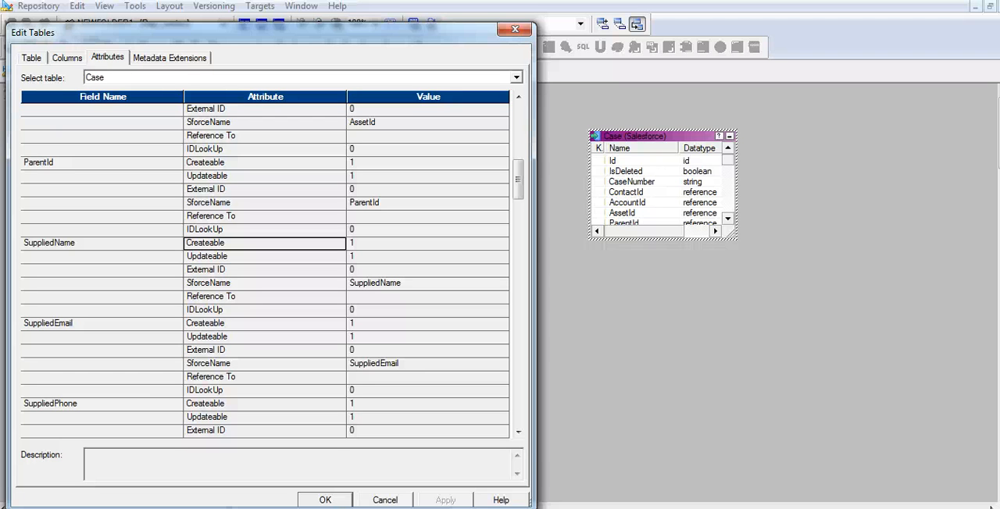
click(265, 256)
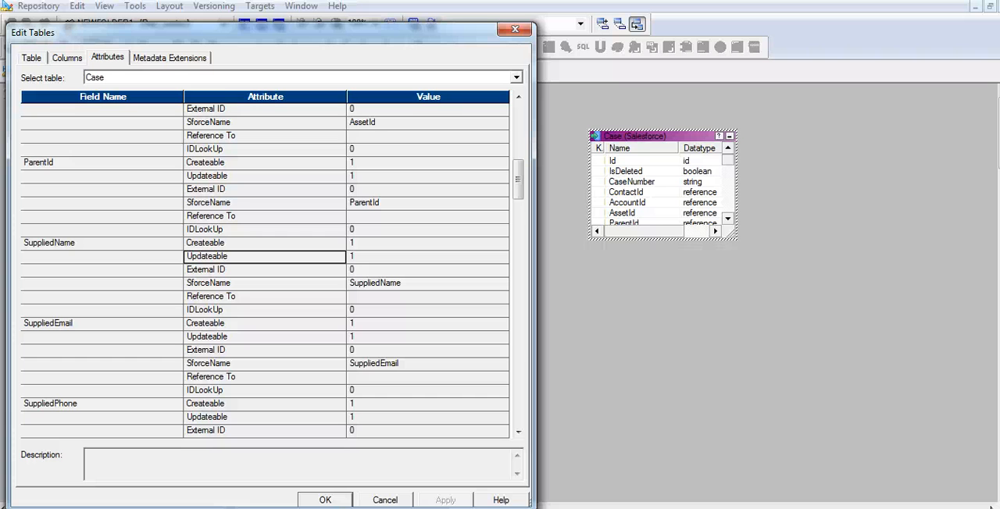
mouse_move(102, 252)
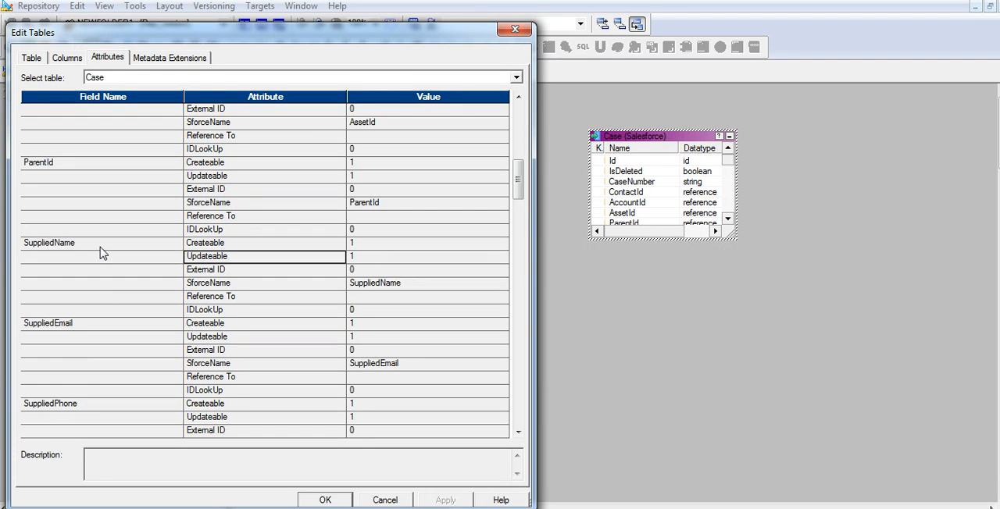
Scroll the Case writer Properties down to 'Use Idlookup field for upserts'.
click(48, 243)
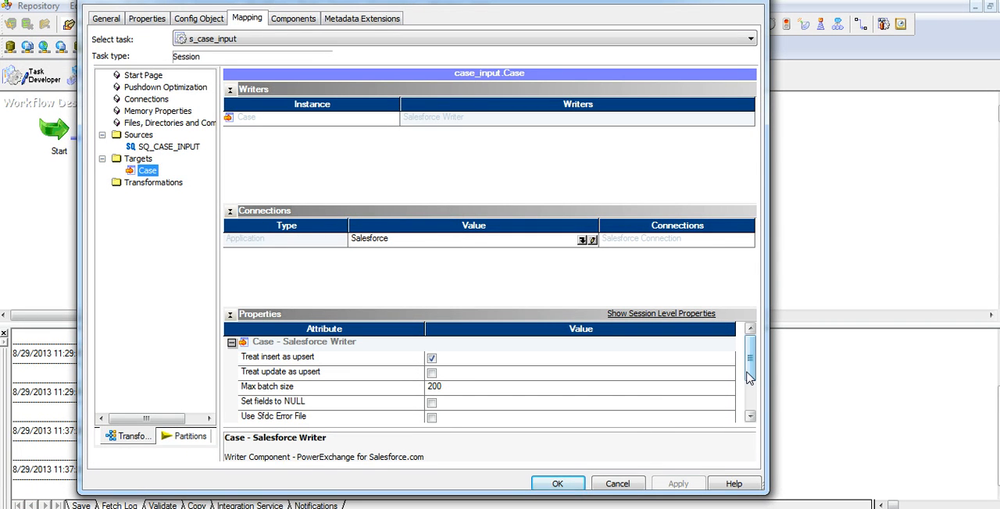
mouse_move(750, 376)
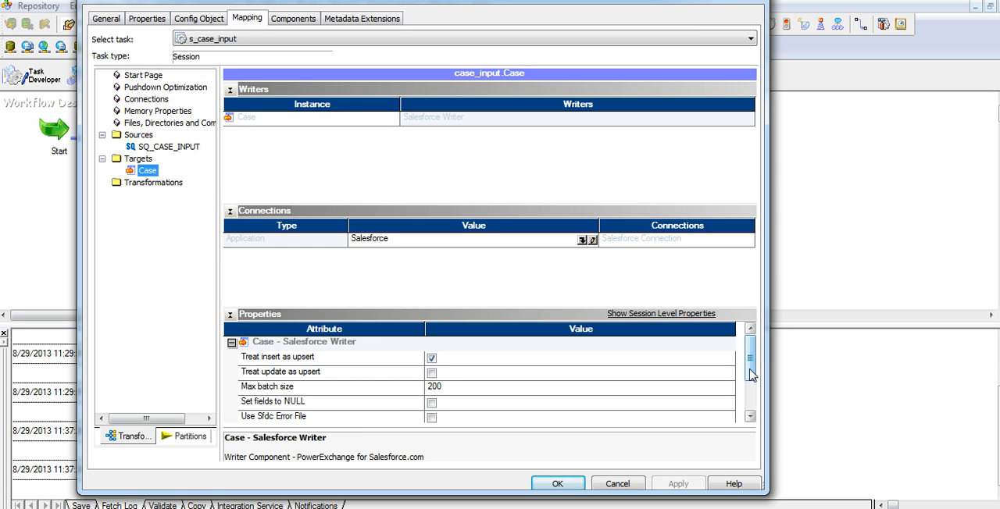
scroll(down, 3)
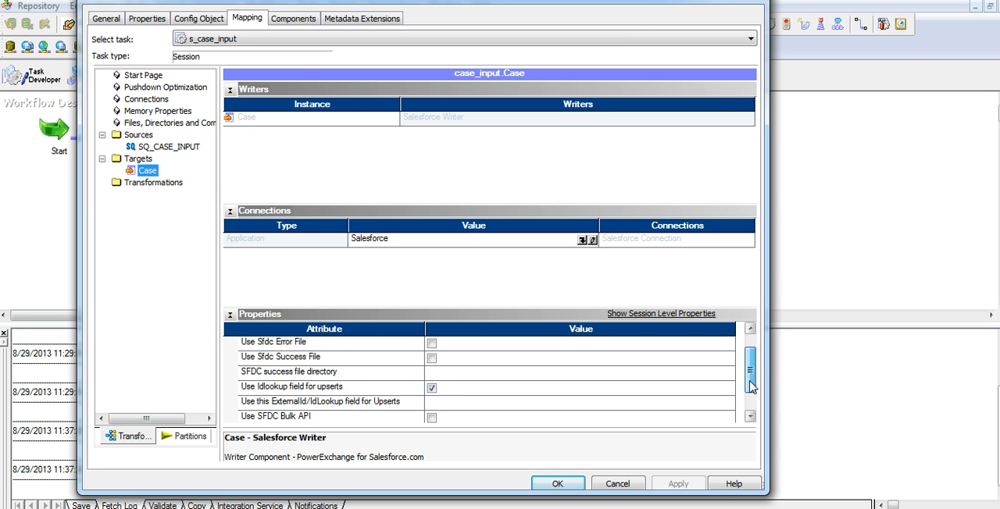
scroll(down, 3)
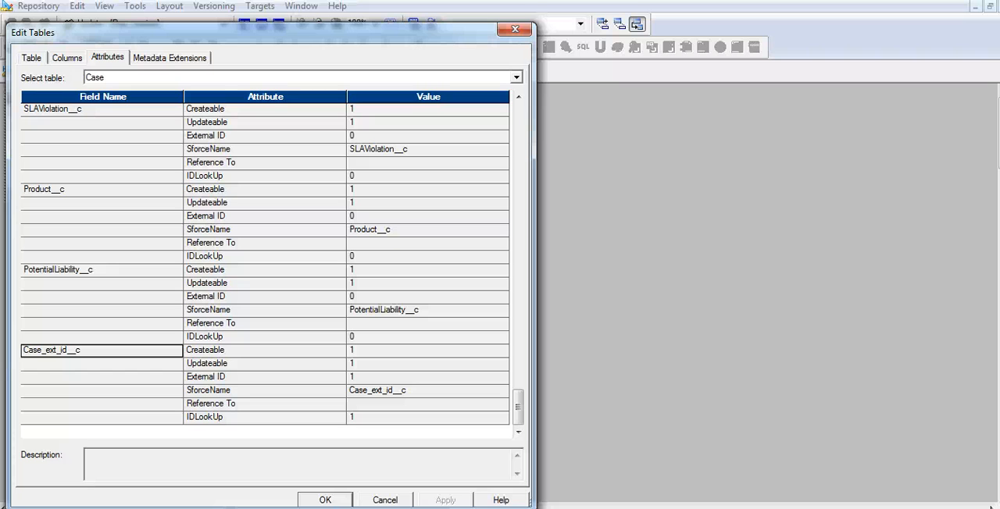
Select the Case_ext_id__c Updateable row to view its External ID and IDLookUp values.
click(265, 363)
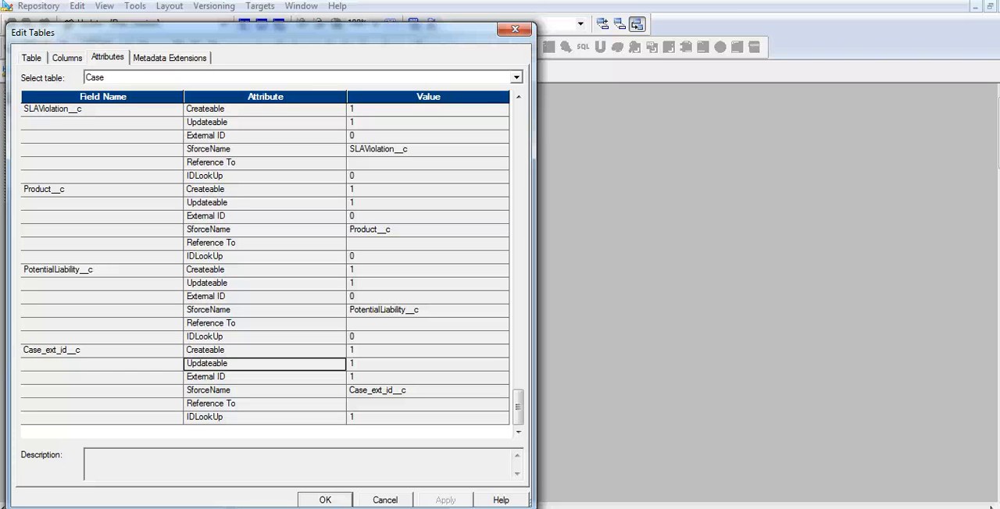
click(265, 377)
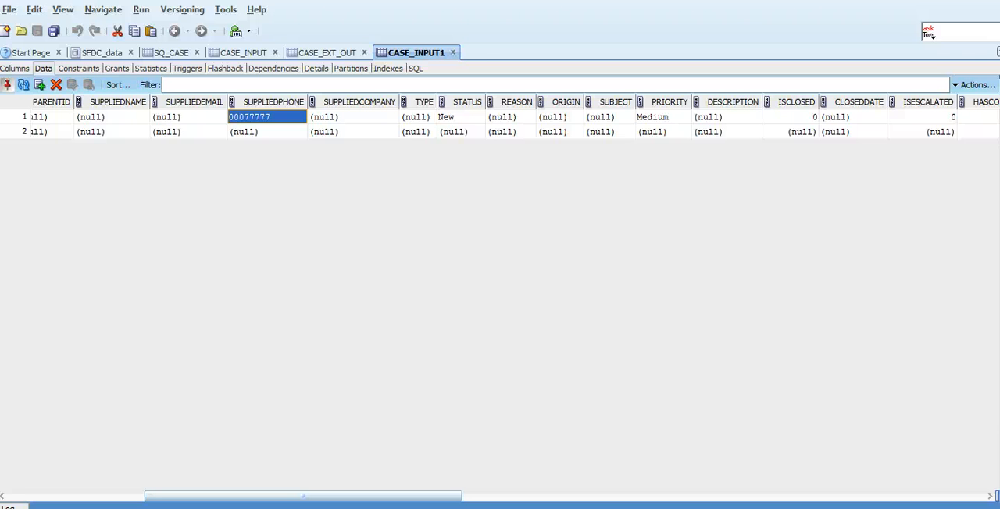
Scroll right through the CASE_INPUT1 data columns.
scroll(right, 3)
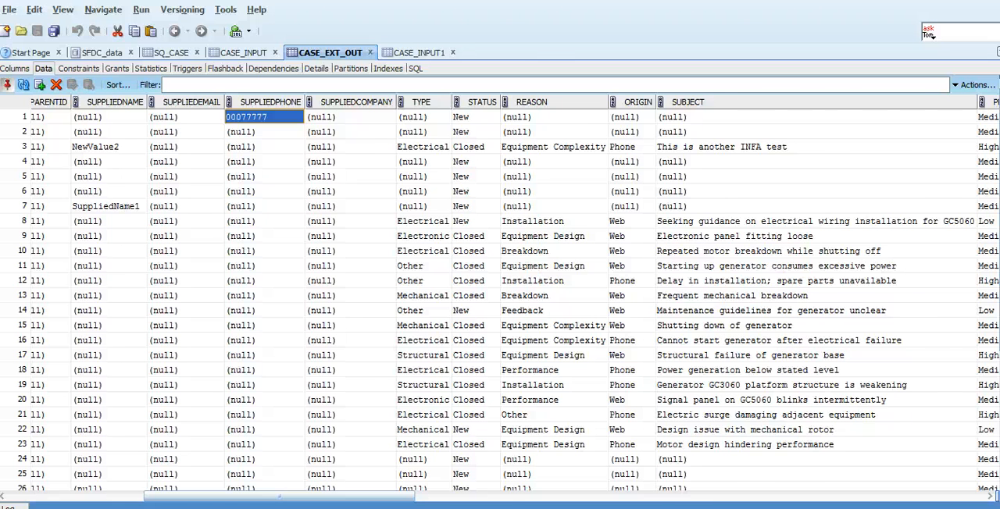
Scroll right through CASE_EXT_OUT's data to the CASE_EXT_ID__C column.
scroll(right, 3)
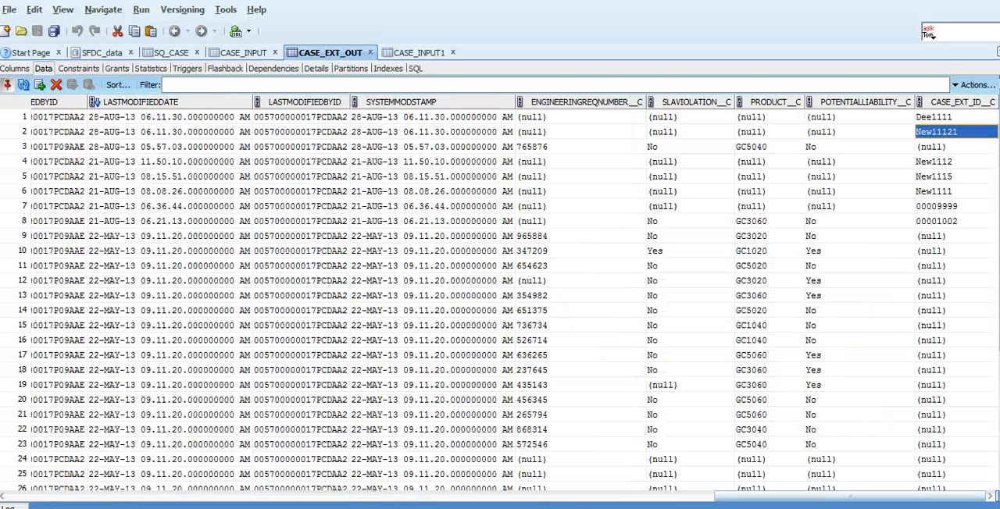